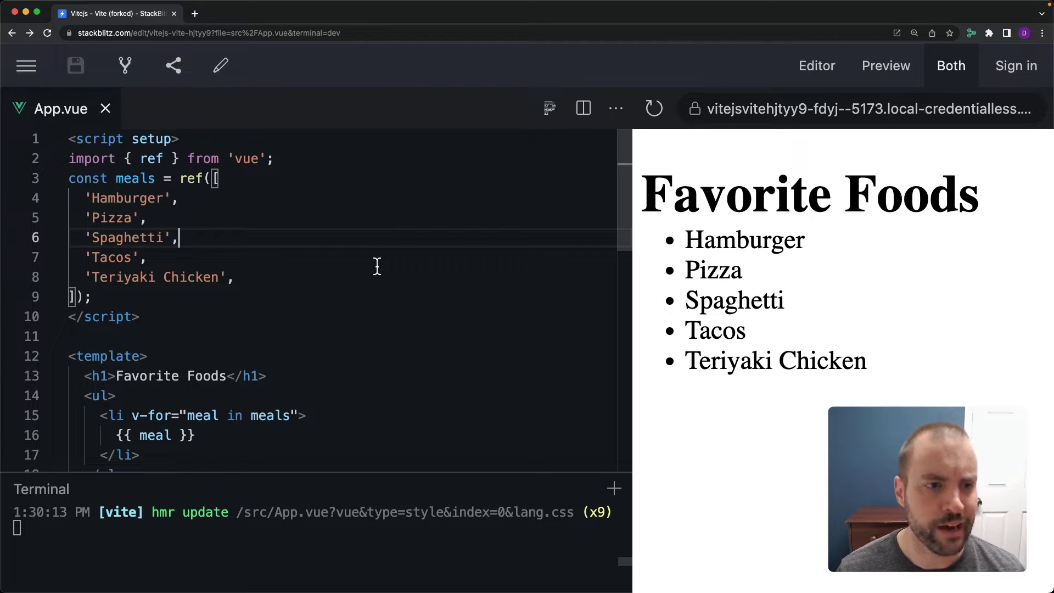
{"action": "mouse_move", "coordinate": [124, 155]}
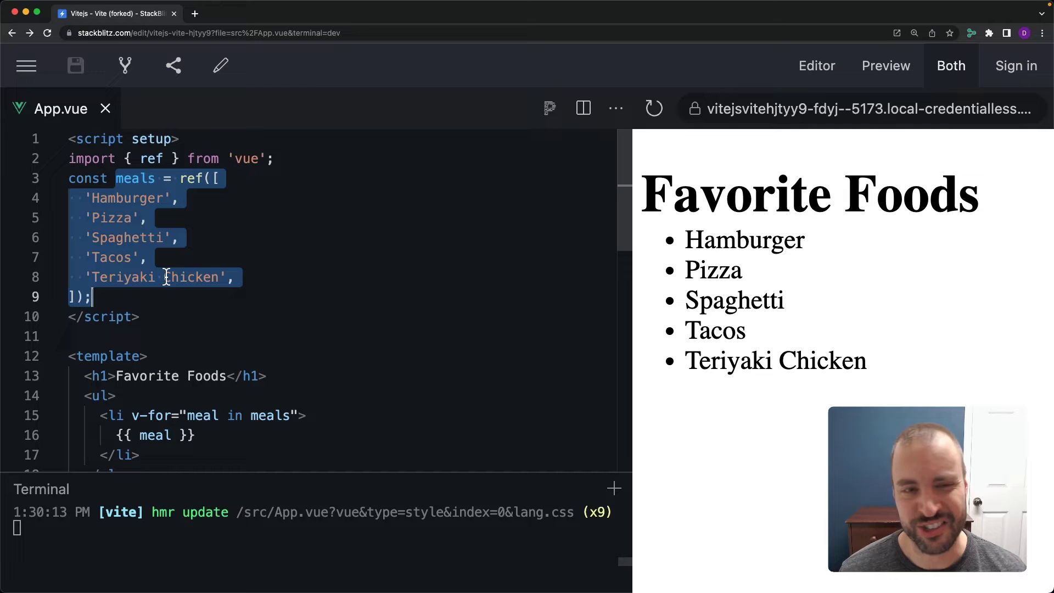
Step: Run npm install vuedraggable@next in a new second terminal
{"action": "scroll", "scroll_direction": "down", "scroll_amount": 3}
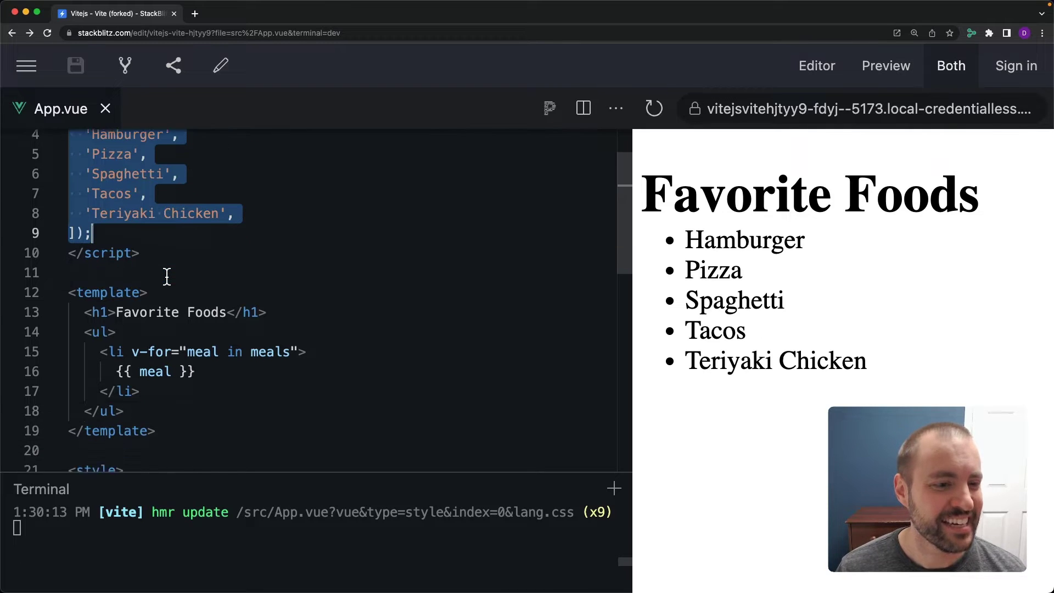
{"action": "scroll", "scroll_direction": "down", "scroll_amount": 3}
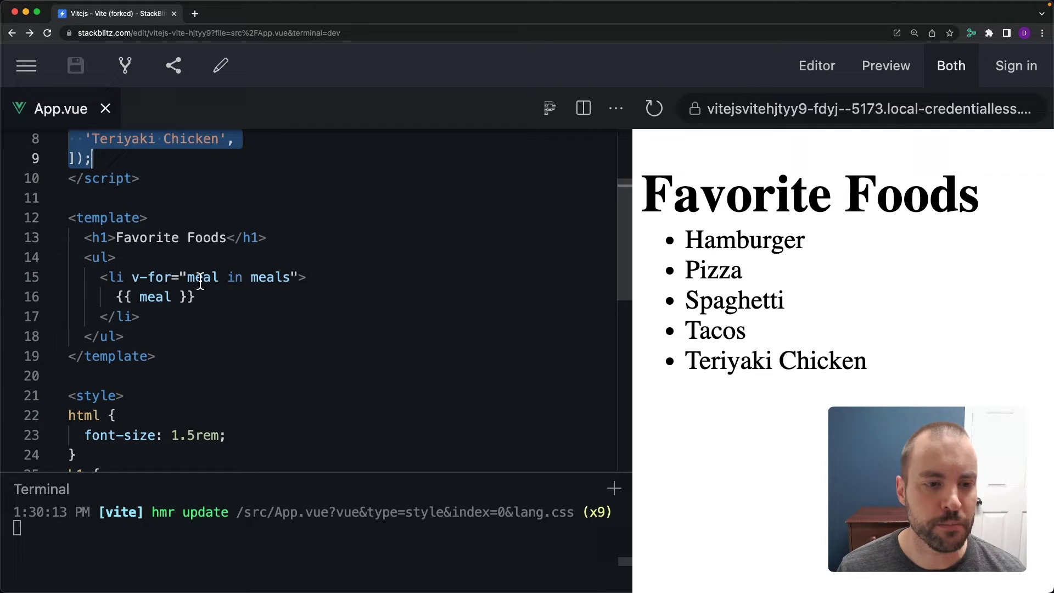
{"action": "mouse_move", "coordinate": [242, 279]}
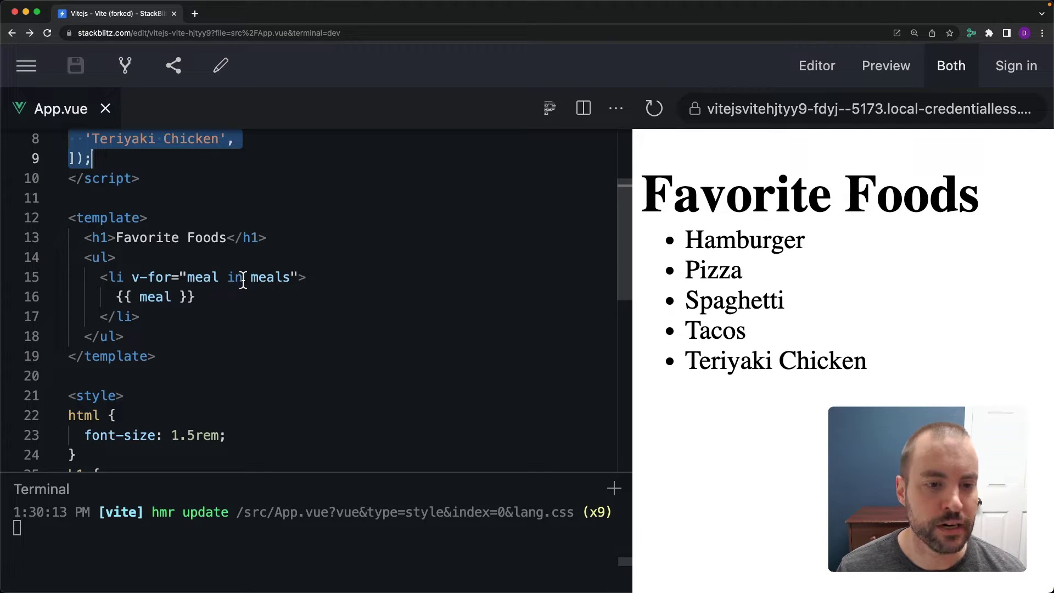
{"action": "mouse_move", "coordinate": [267, 269]}
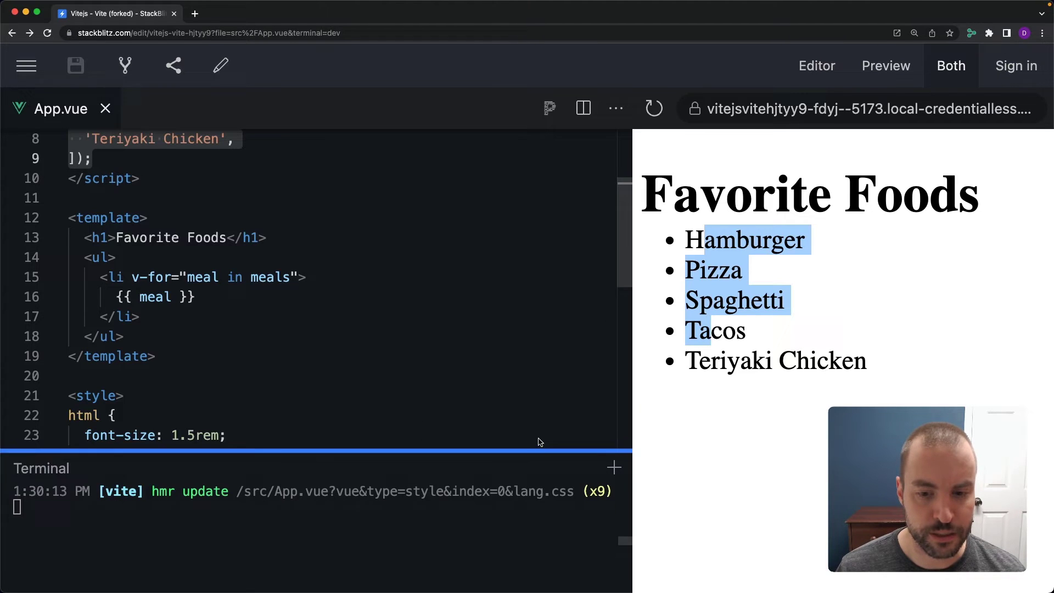
{"action": "left_click", "coordinate": [612, 467]}
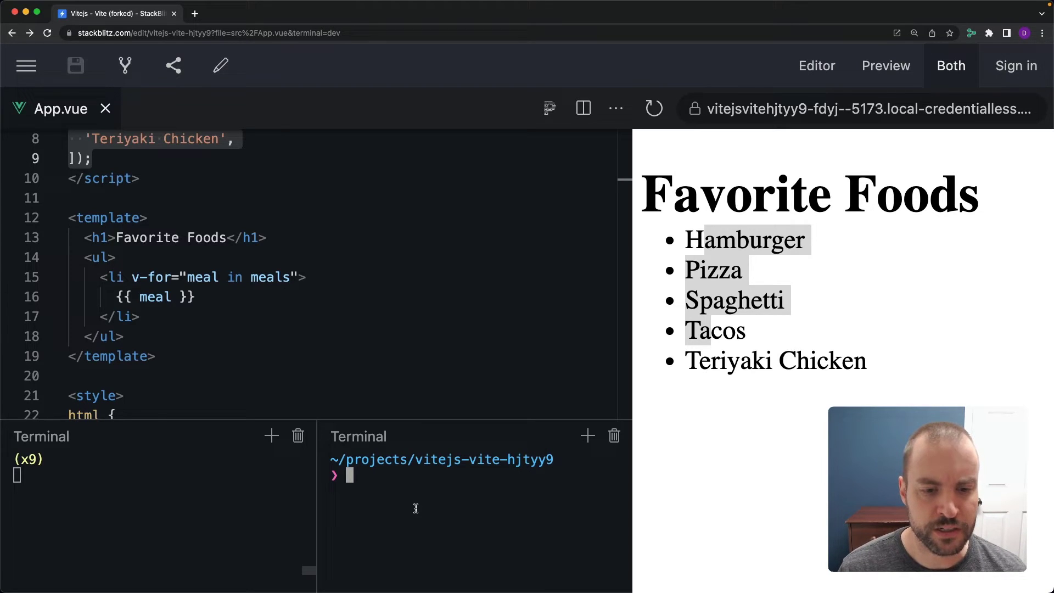
{"action": "type", "text": "npm ins"}
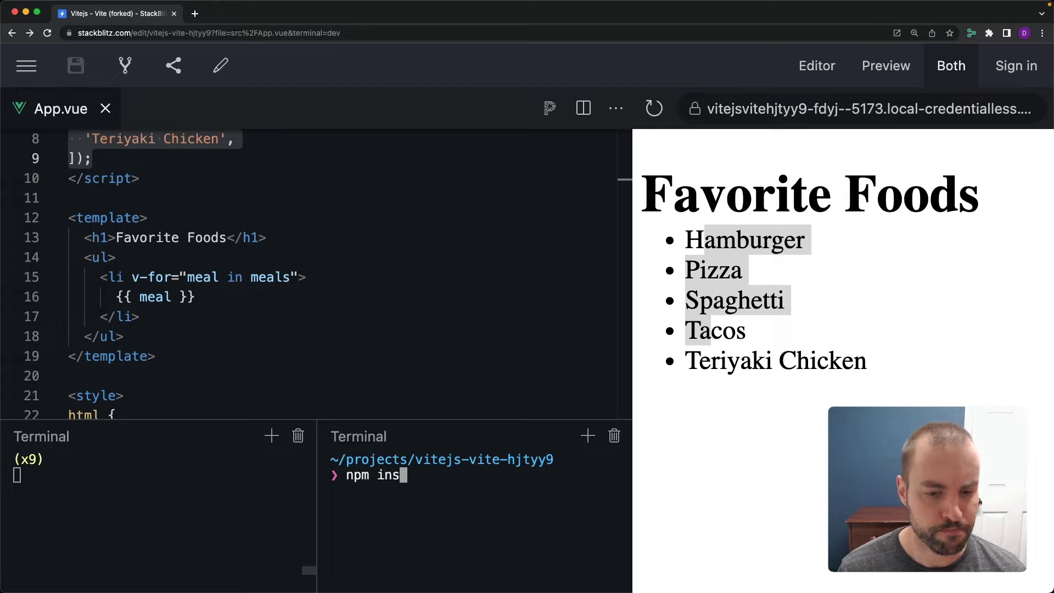
{"action": "type", "text": "tall vuedra"}
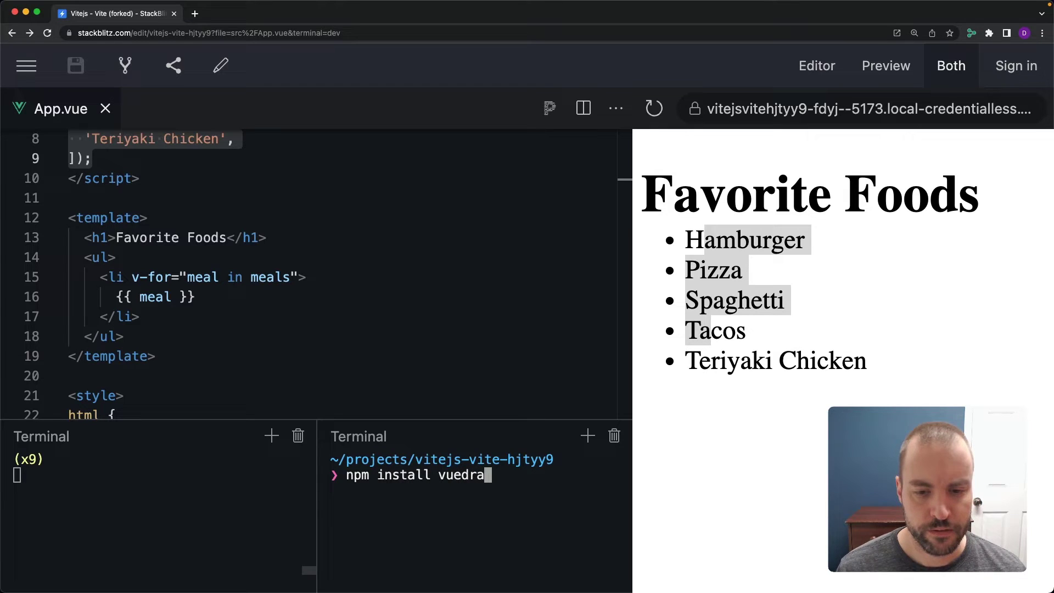
{"action": "type", "text": "ggable@nex"}
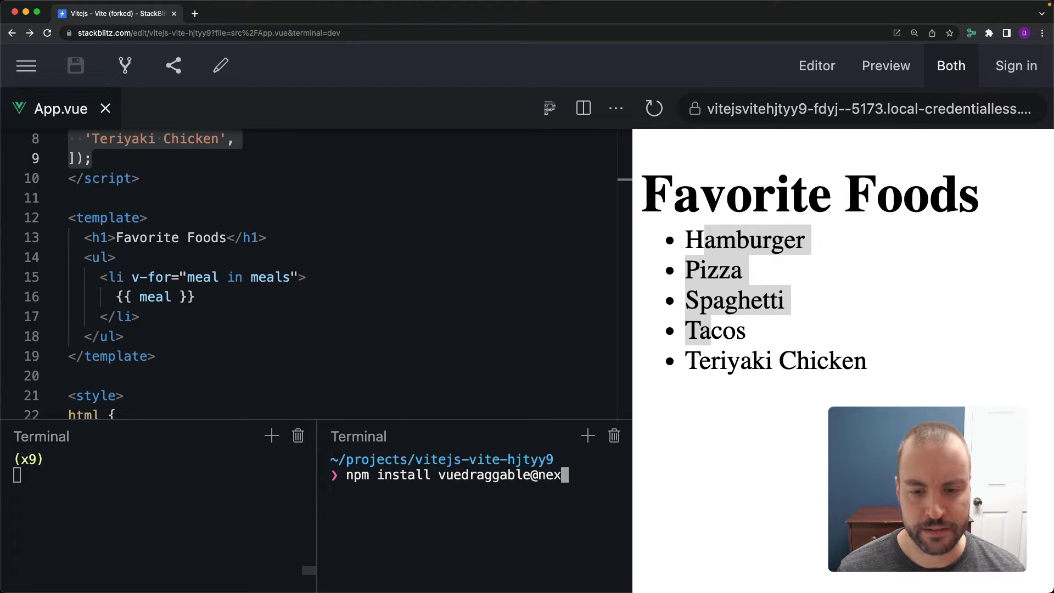
{"action": "key", "text": "Return"}
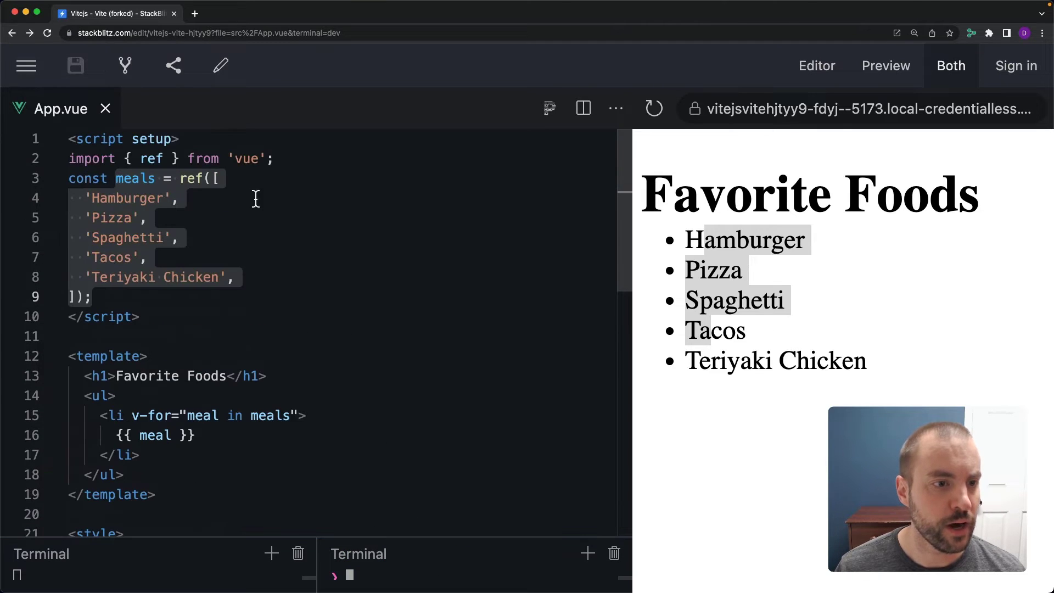
Step: Add import draggable from "vuedraggable" to App.vue and clear out the old ul list
{"action": "type", "text": "import draggable"}
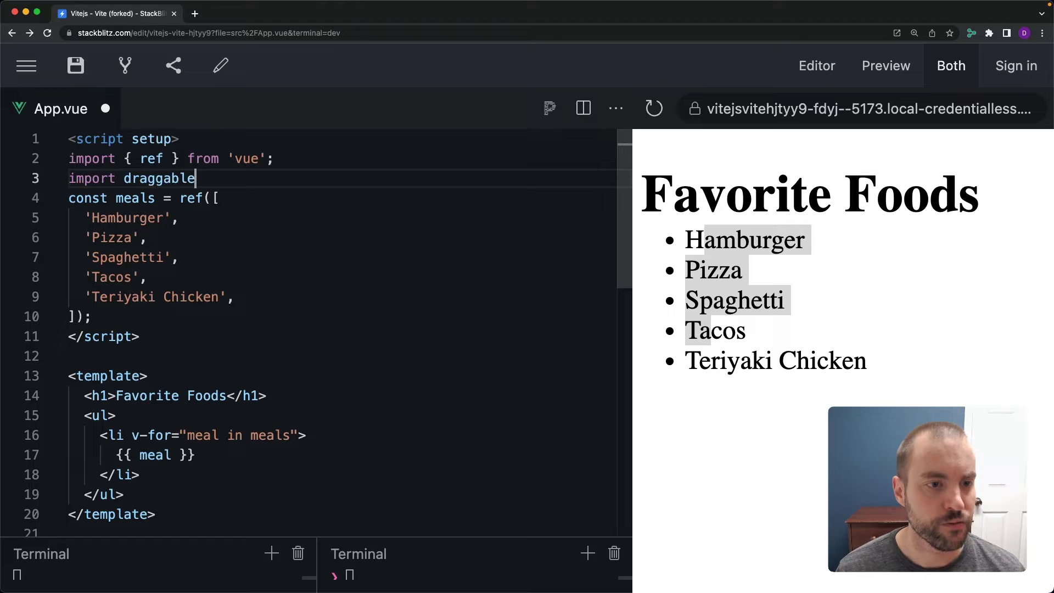
{"action": "type", "text": "from"}
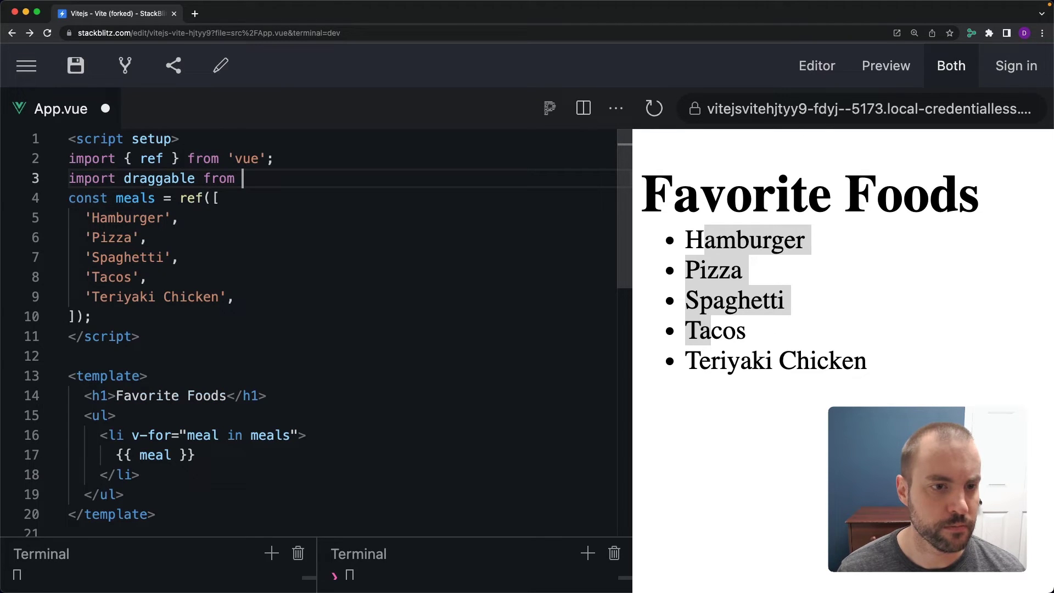
{"action": "type", "text": "\"vuedragg\""}
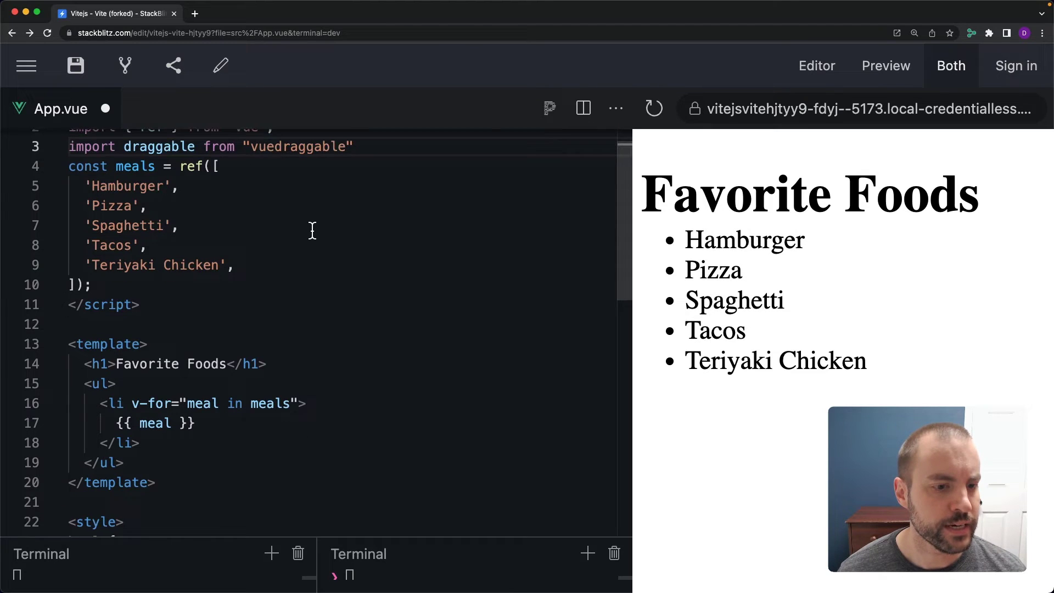
{"action": "scroll", "scroll_direction": "down", "scroll_amount": 3}
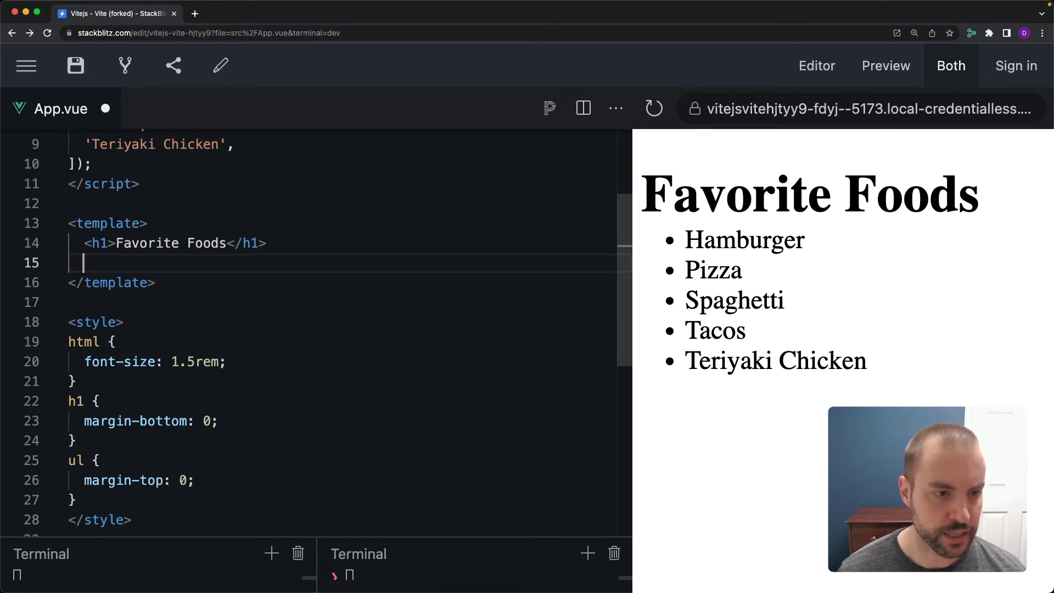
Step: Insert <draggable> with v-model="meals" and tag="ul" into the template
{"action": "type", "text": "<draggable"}
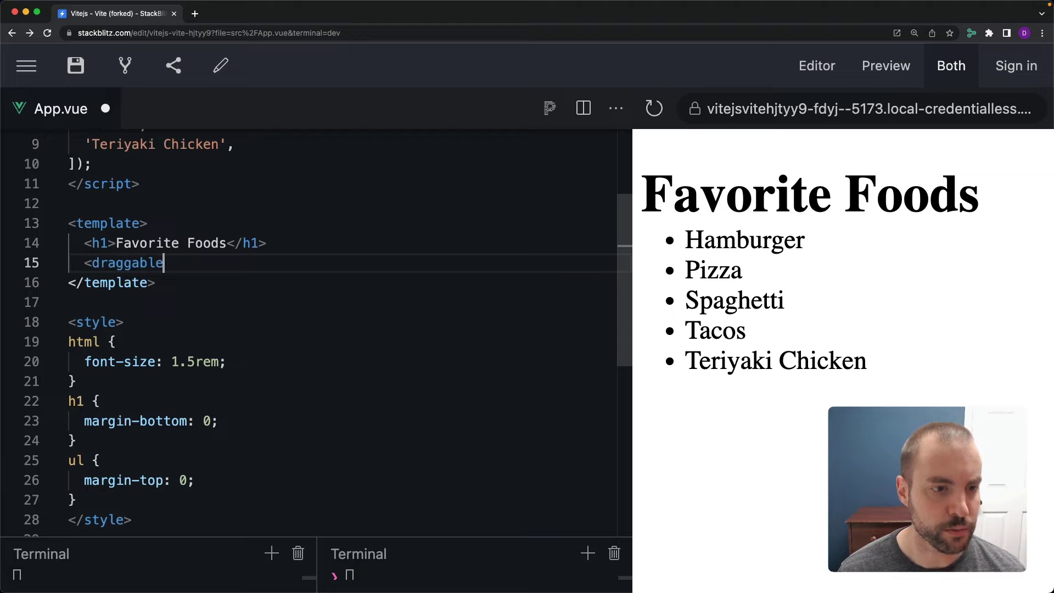
{"action": "type", "text": "></d"}
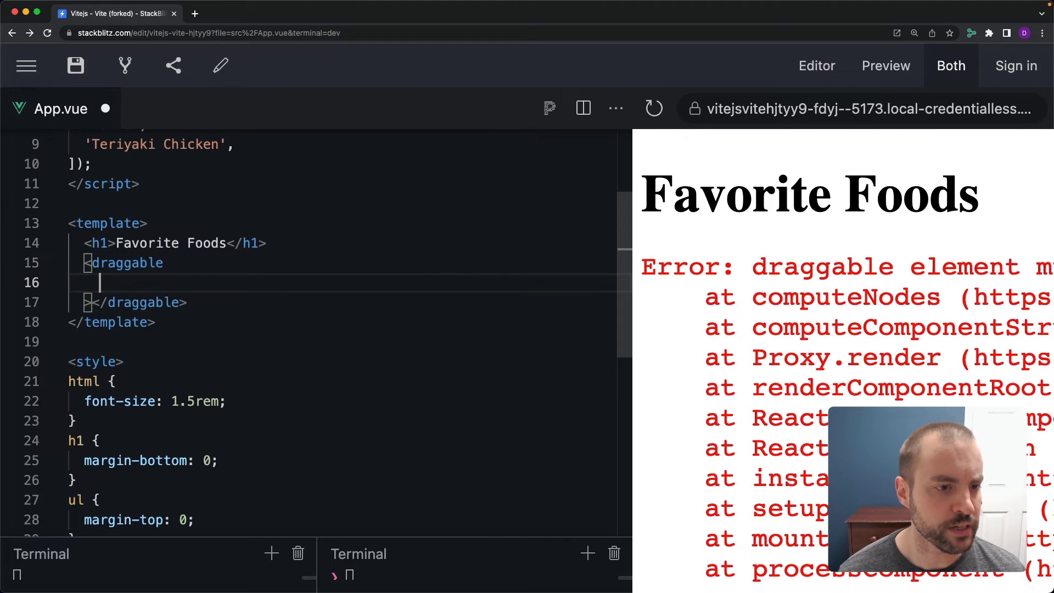
{"action": "type", "text": "v-model="}
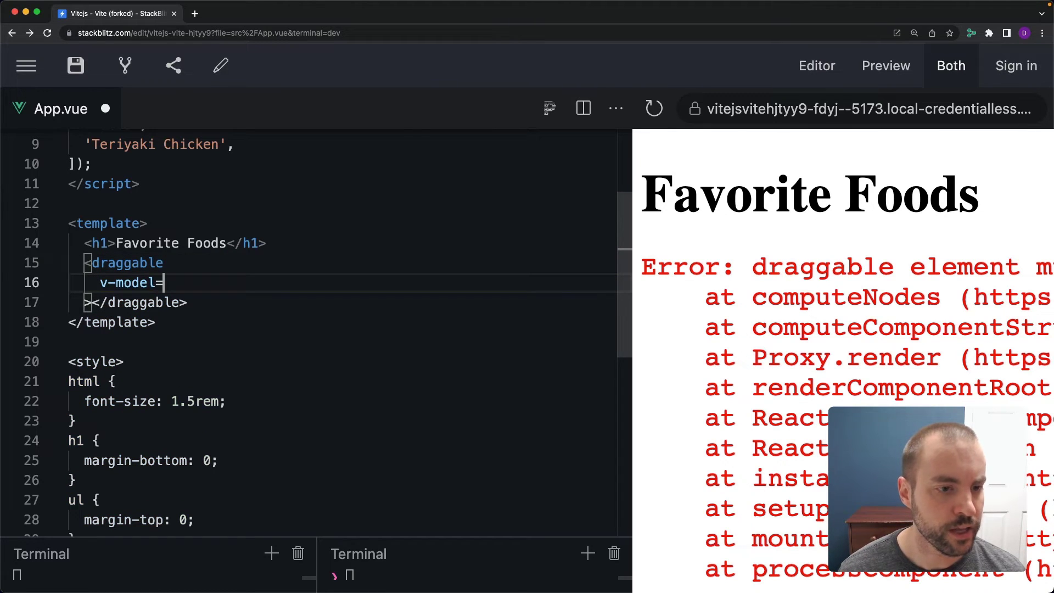
{"action": "type", "text": "\"\""}
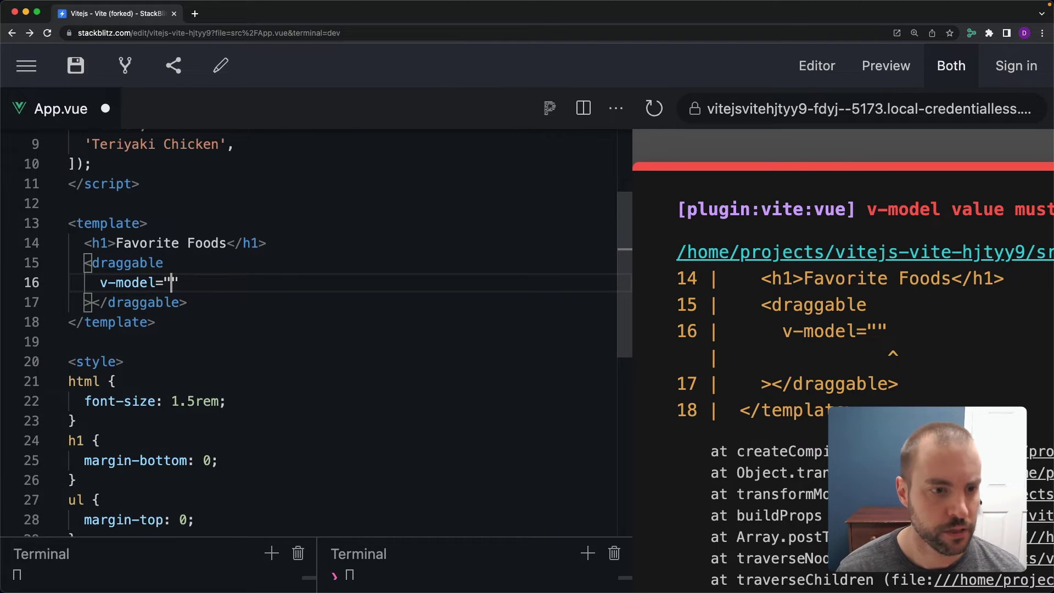
{"action": "type", "text": "meals"}
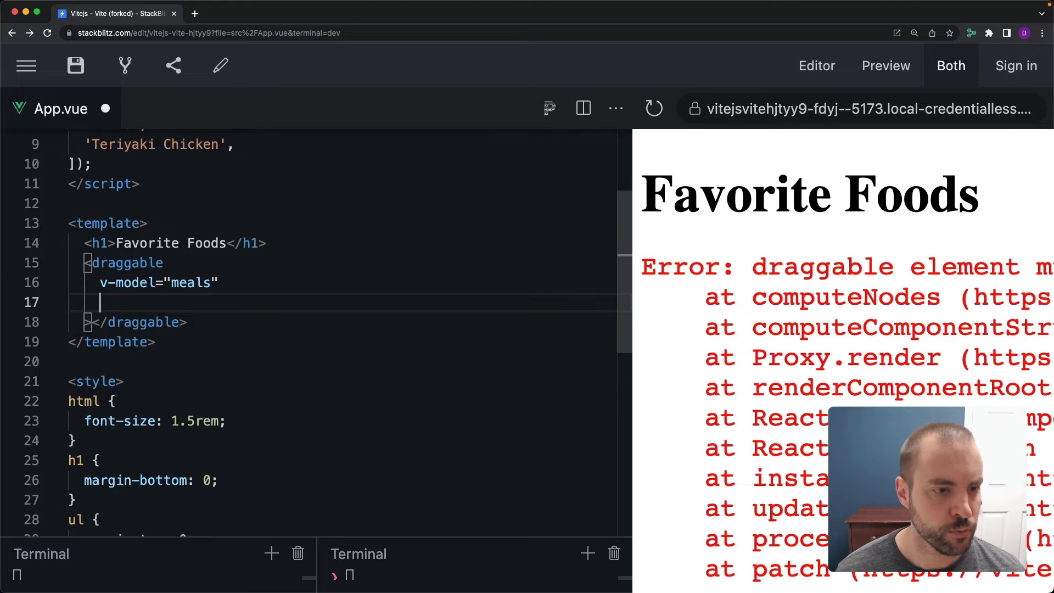
{"action": "type", "text": "tag="}
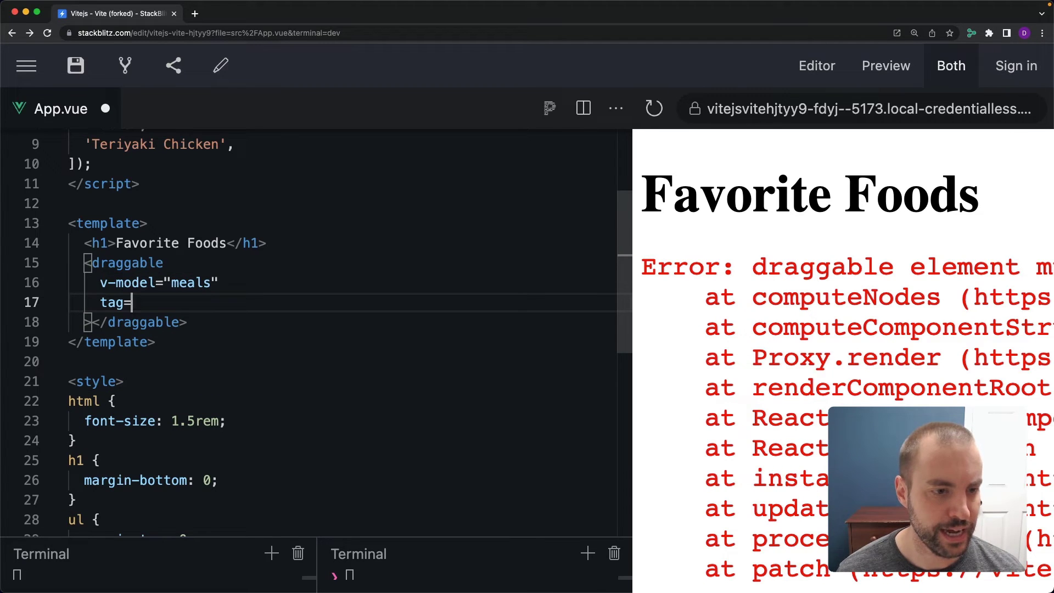
{"action": "type", "text": "\"ul\""}
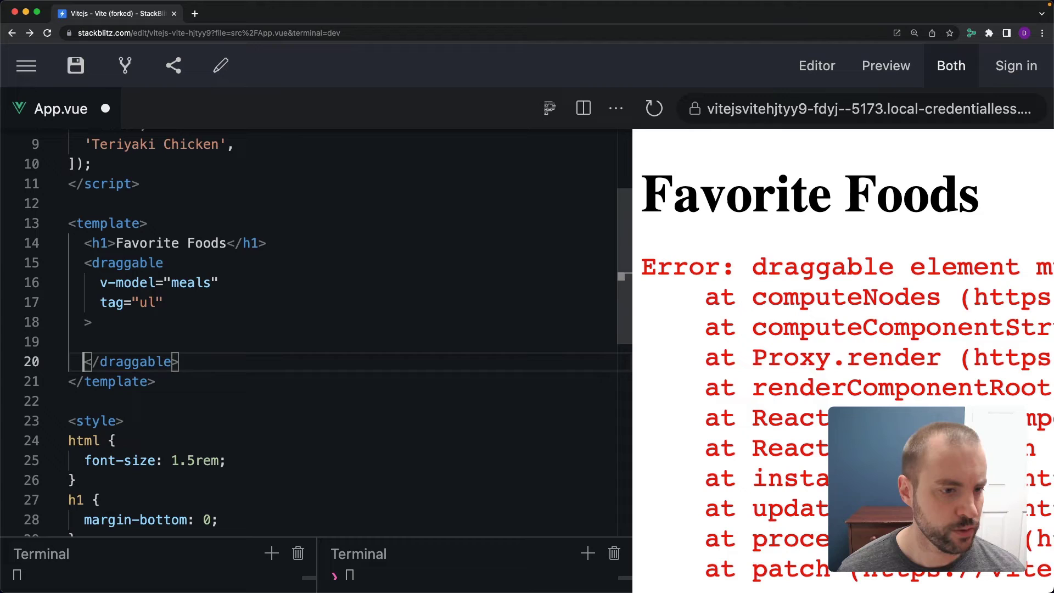
Step: Add a <template #item="{ element: meal }"> slot inside the draggable component
{"action": "left_click", "coordinate": [101, 341]}
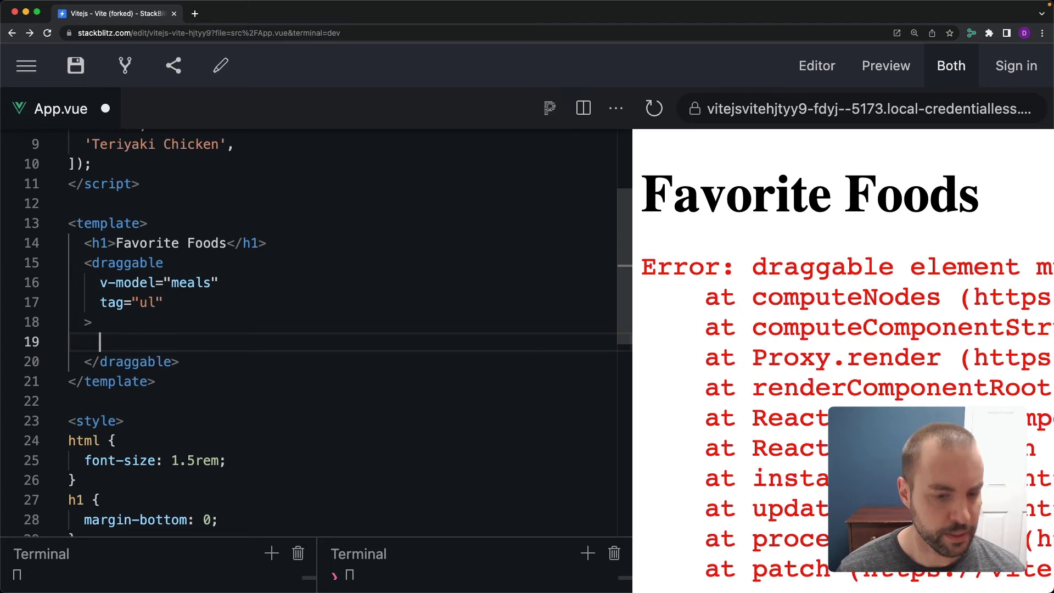
{"action": "type", "text": "<template><"}
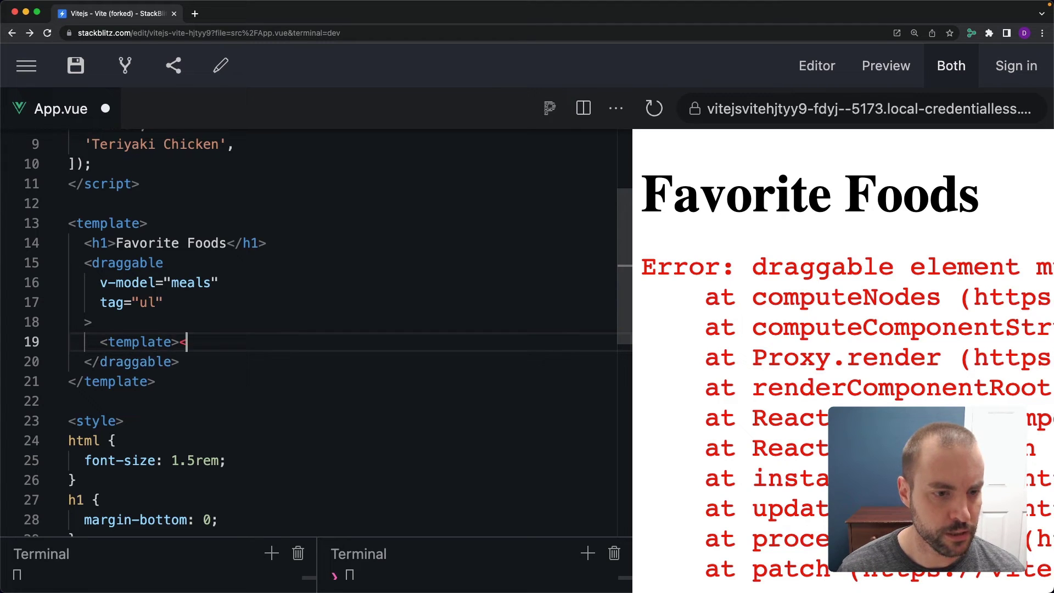
{"action": "type", "text": "/template>"}
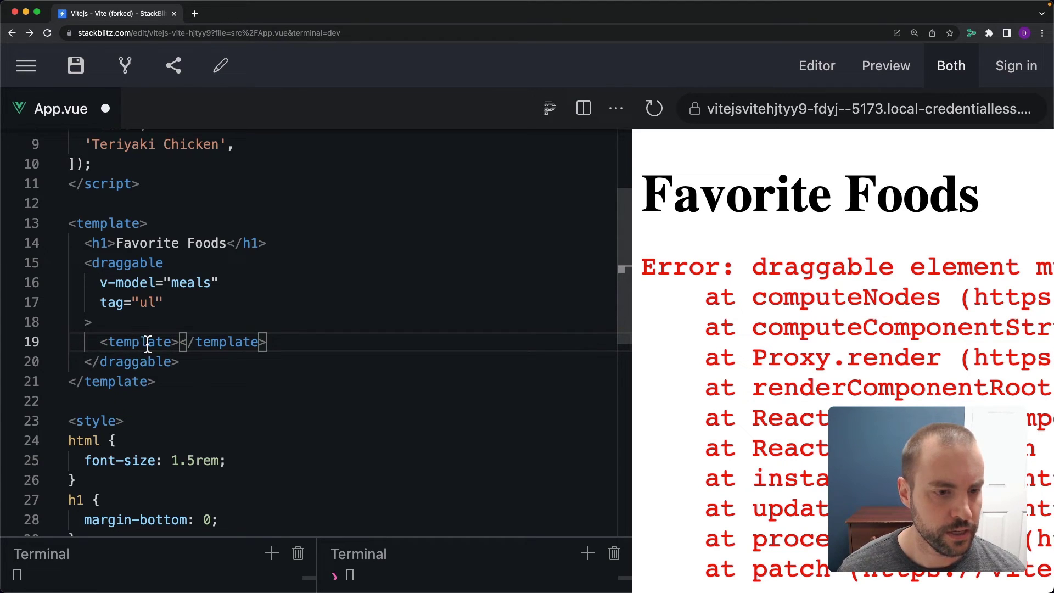
{"action": "type", "text": "#item=\"{"}
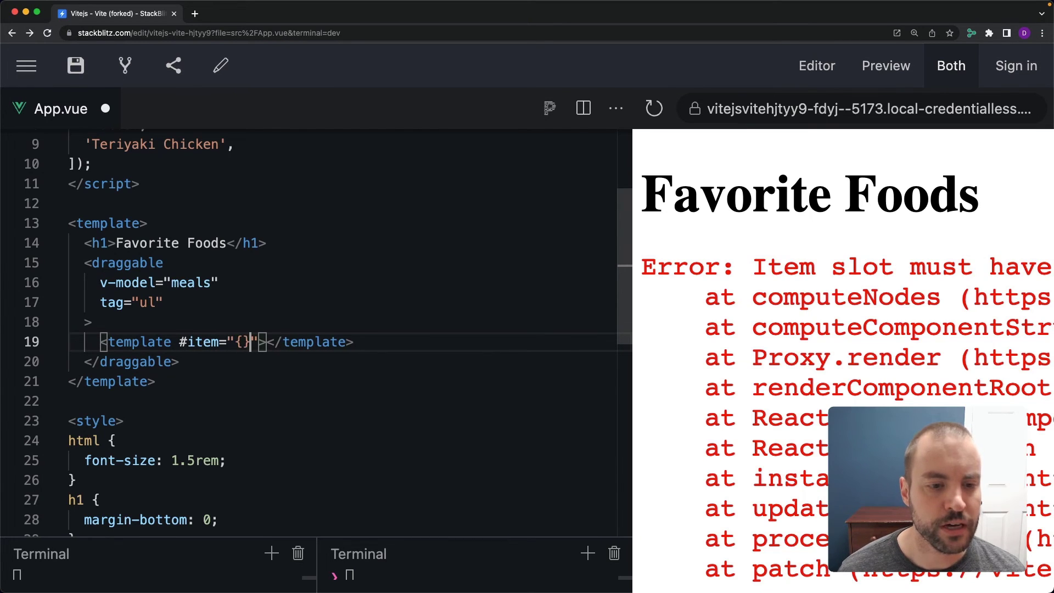
{"action": "type", "text": "e"}
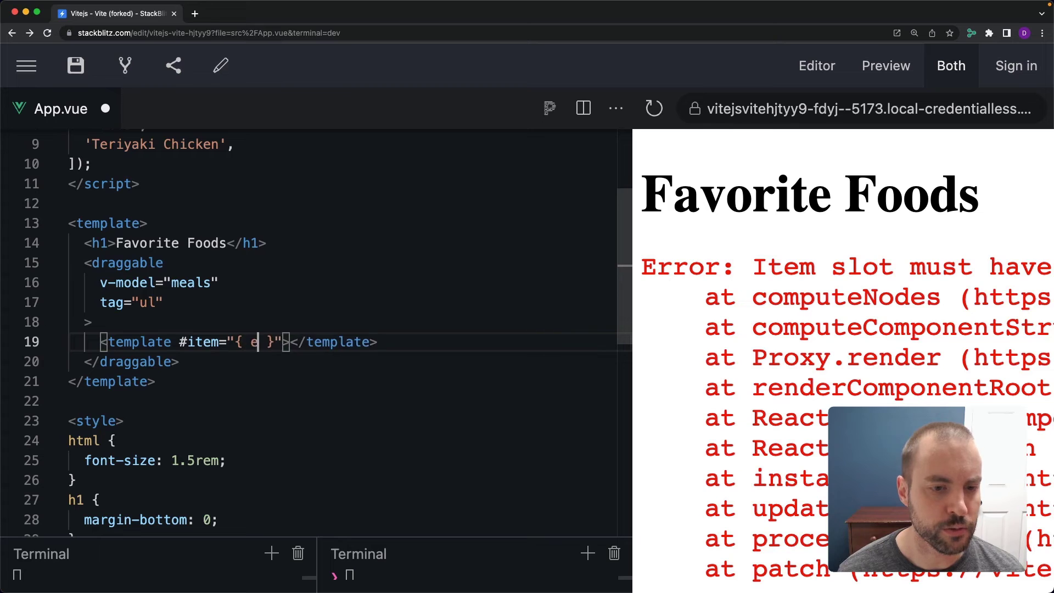
{"action": "type", "text": "lement: meal"}
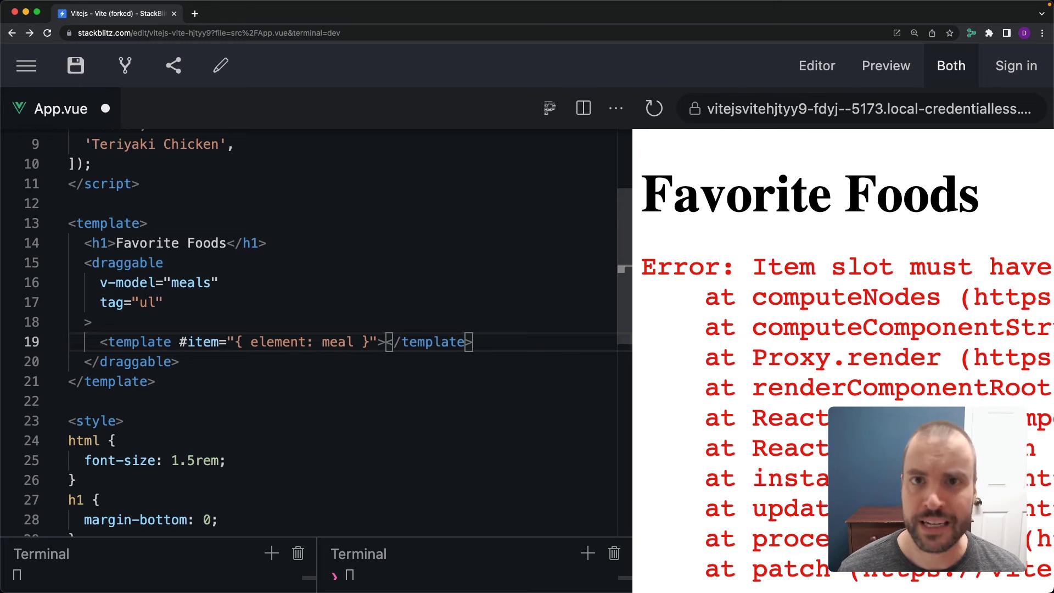
Step: Fill the item slot with <li>{{ meal }}</li>, correcting the mistaken li to meal
{"action": "key", "text": "Enter"}
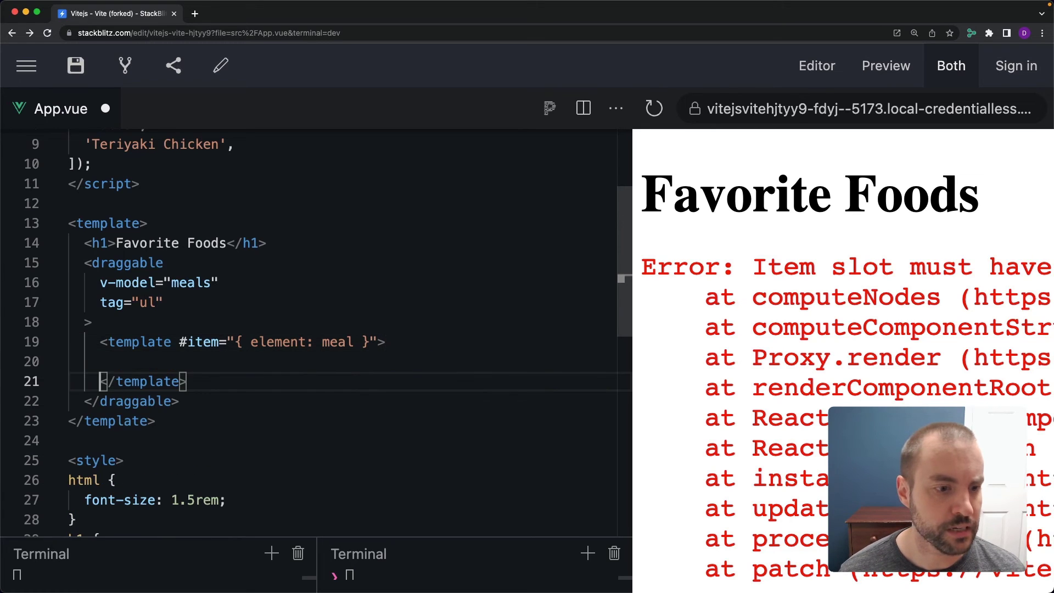
{"action": "type", "text": "<li></li>"}
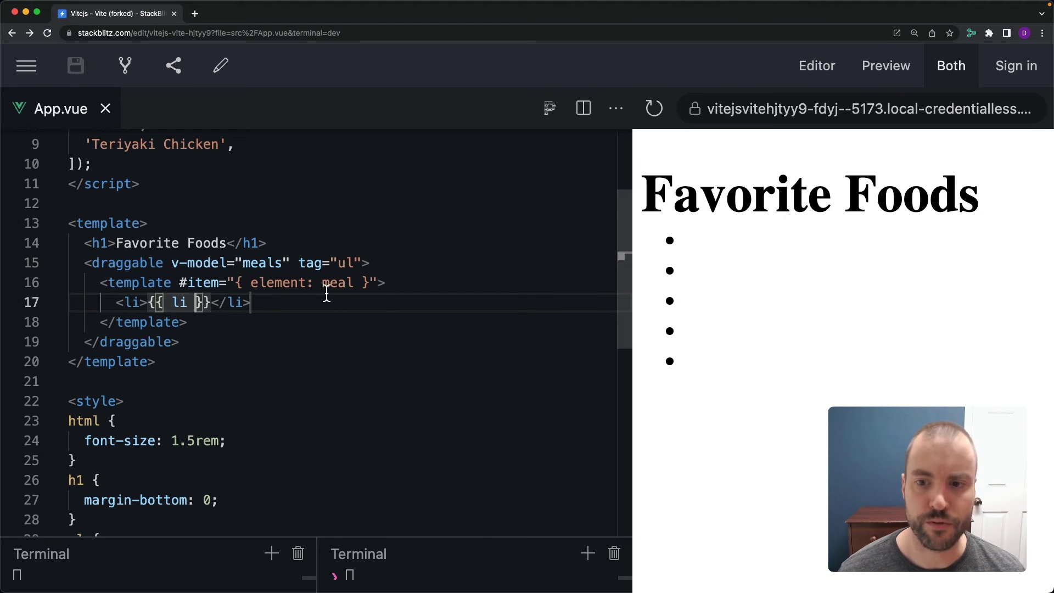
{"action": "double_click", "coordinate": [179, 302]}
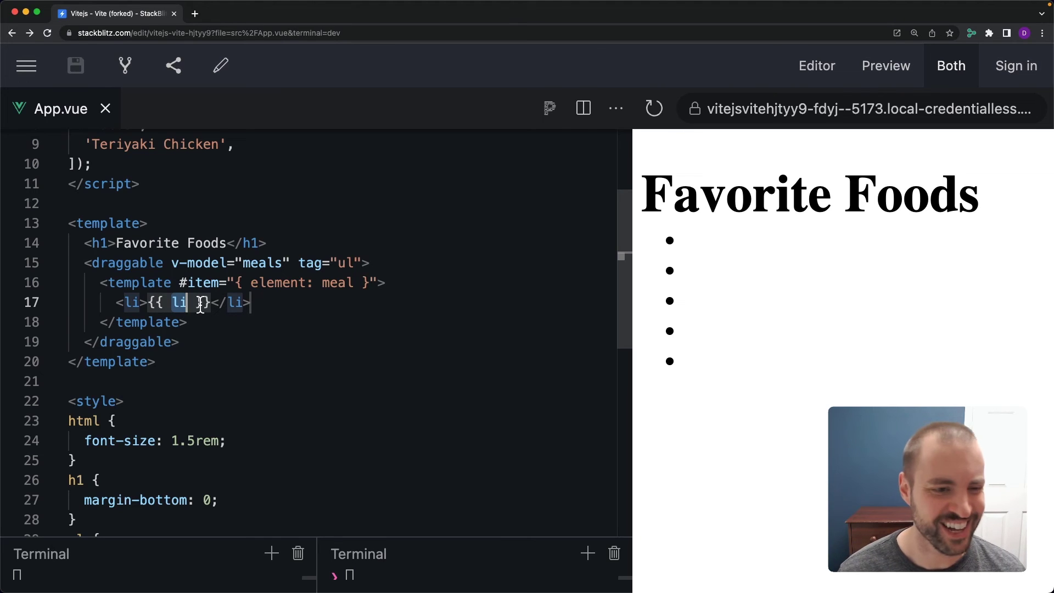
{"action": "type", "text": "meal"}
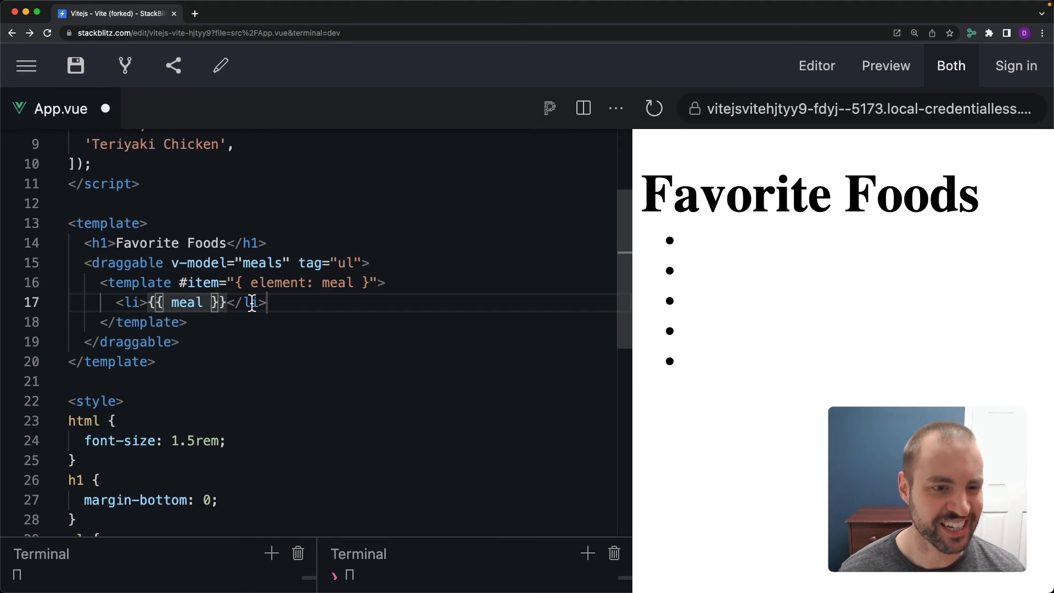